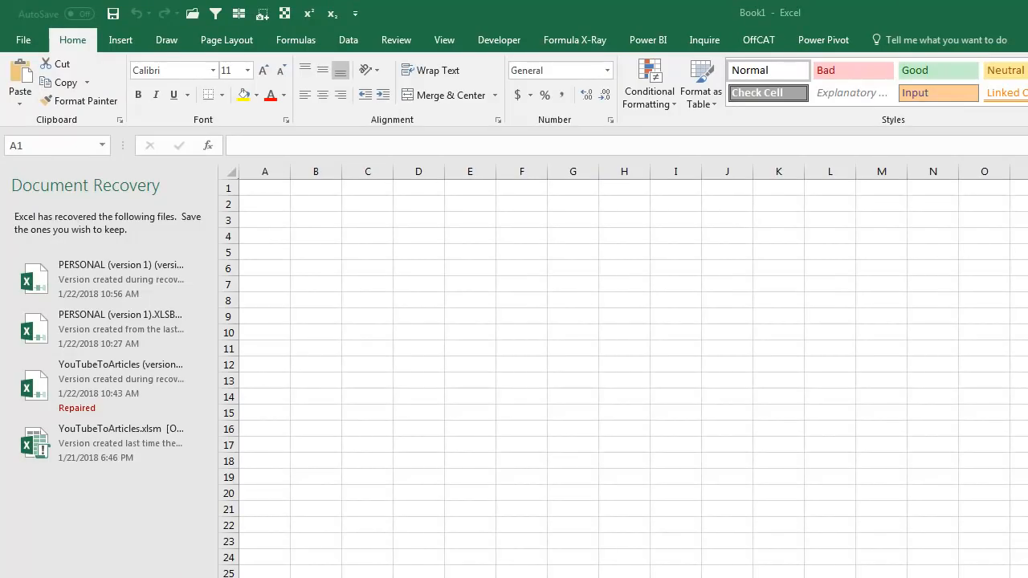
pyautogui.moveTo(102, 421)
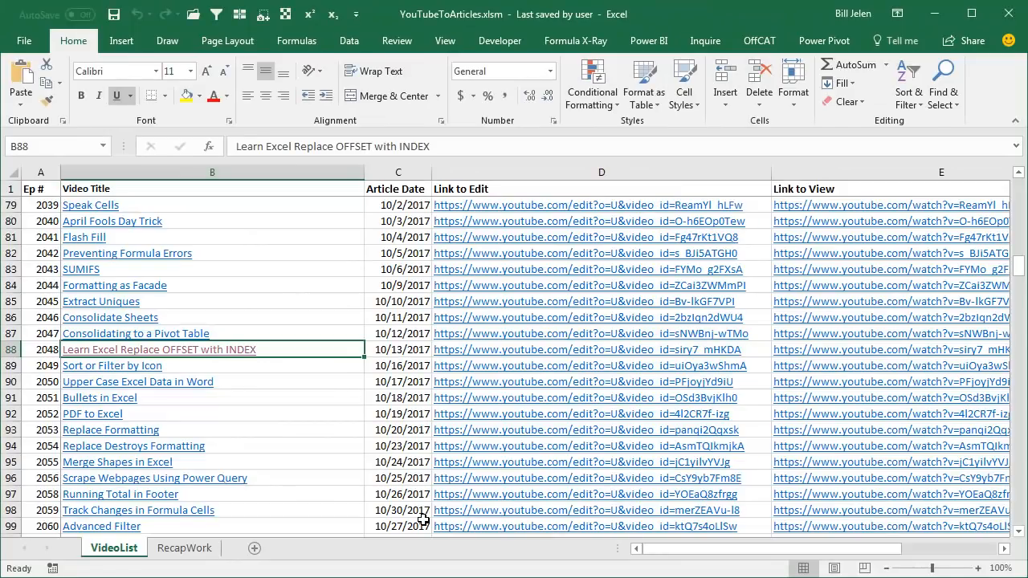
pyautogui.moveTo(357, 559)
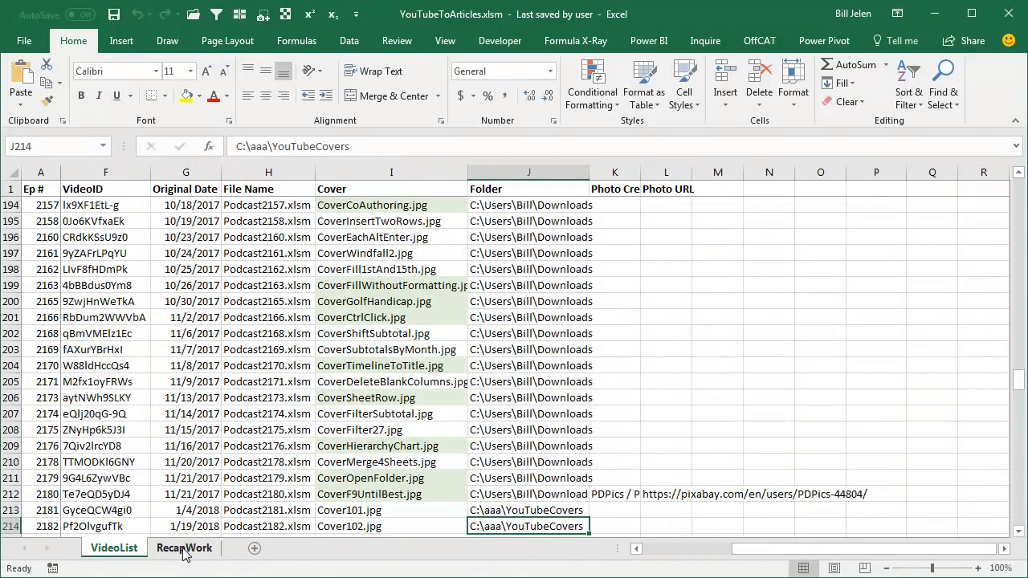
# Step: Copy all cells of the RecapWork sheet, which crashes Excel into its restarting dialog
pyautogui.click(183, 547)
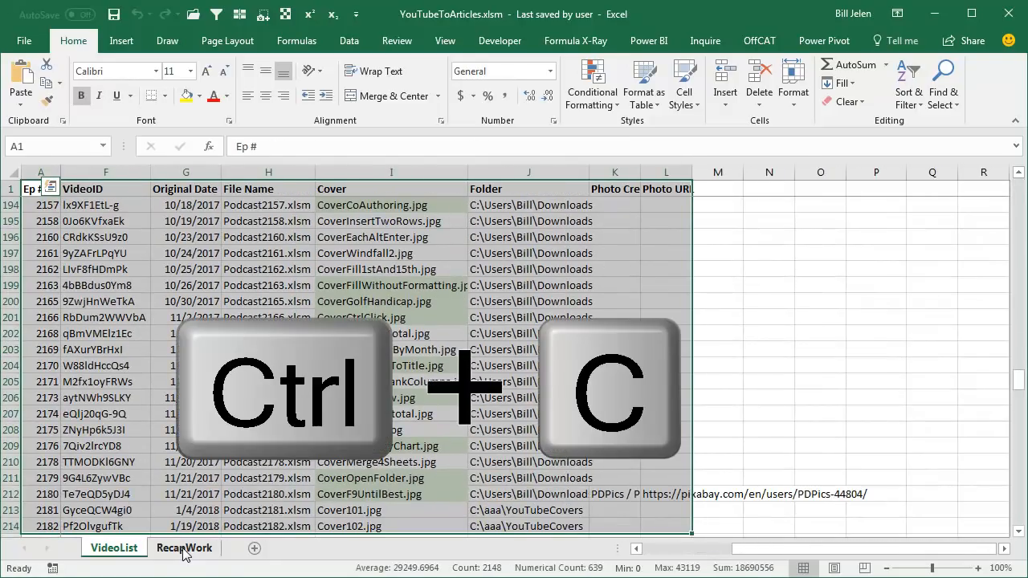
pyautogui.press('ctrl+c')
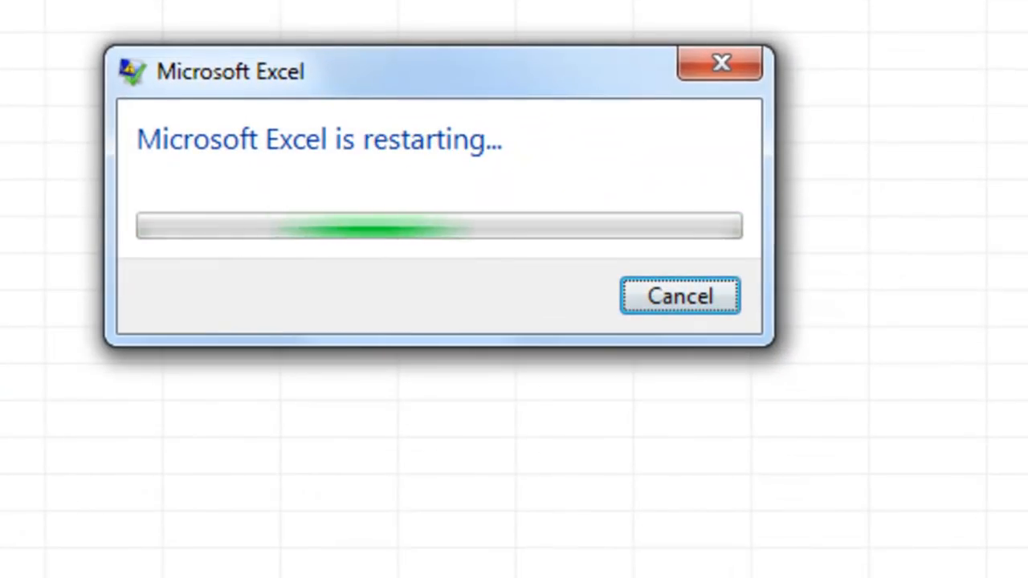
pyautogui.moveTo(228, 71); pyautogui.dragTo(691, 183)
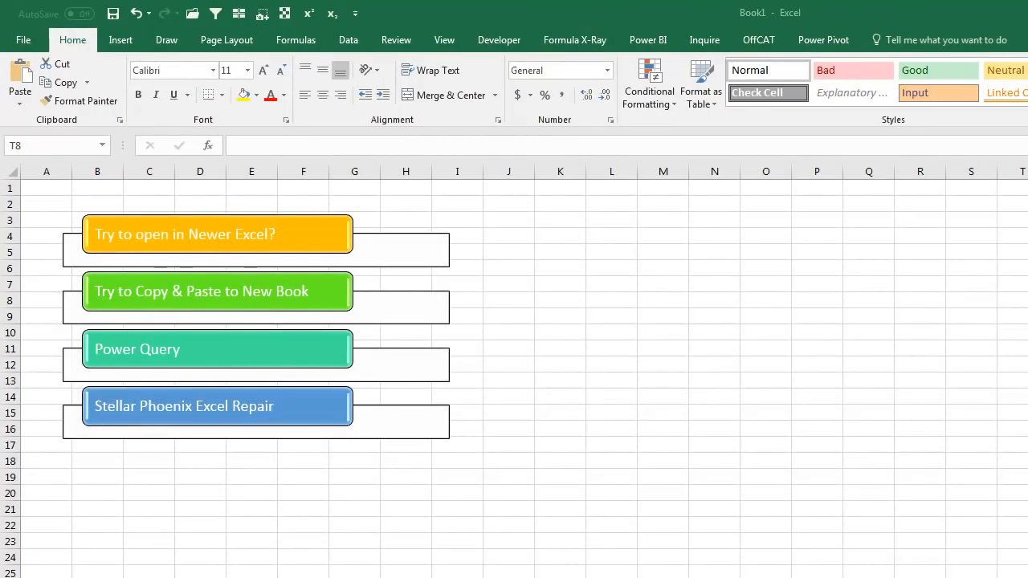
pyautogui.moveTo(918, 541)
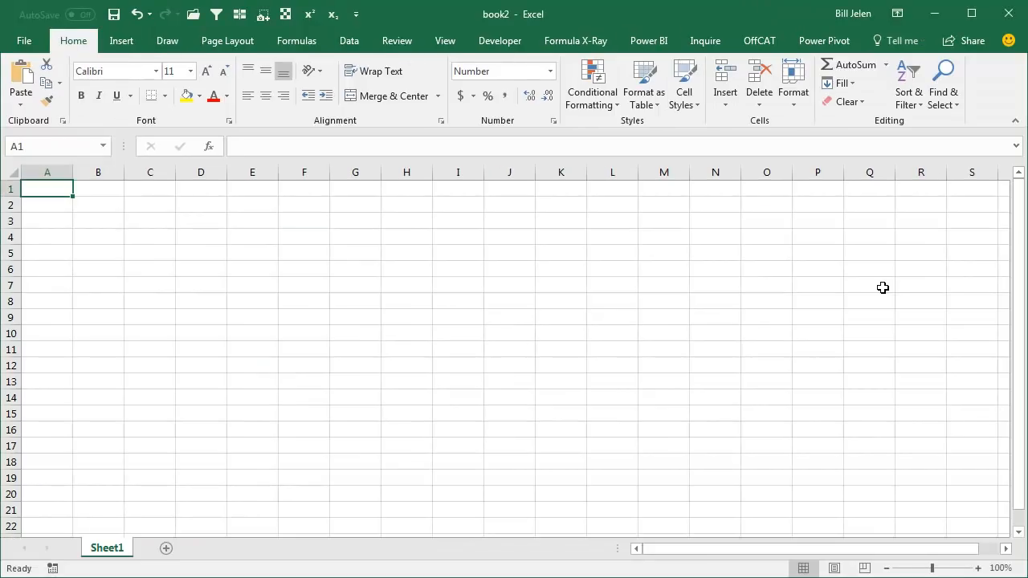
# Step: Connect via Get Data > From Workbook to YouTubeToArticles.xlsm and preview its VideoList sheet in Navigator
pyautogui.click(348, 41)
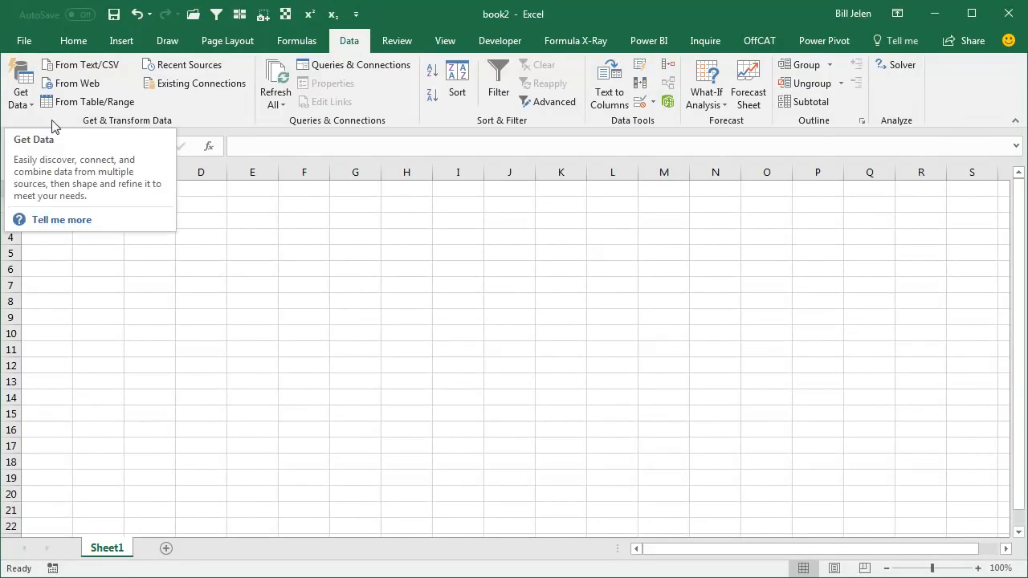
pyautogui.click(19, 84)
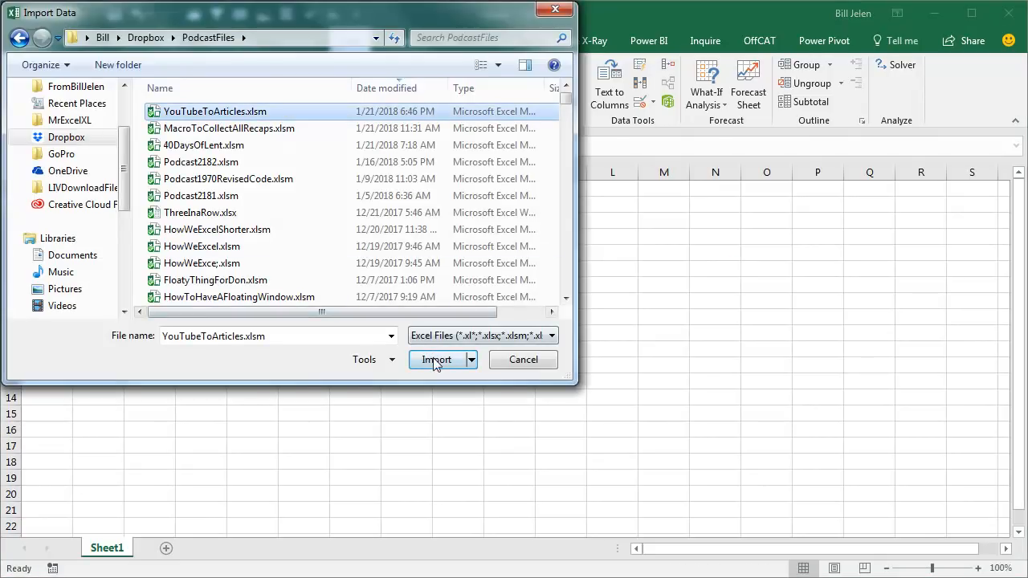
pyautogui.click(437, 359)
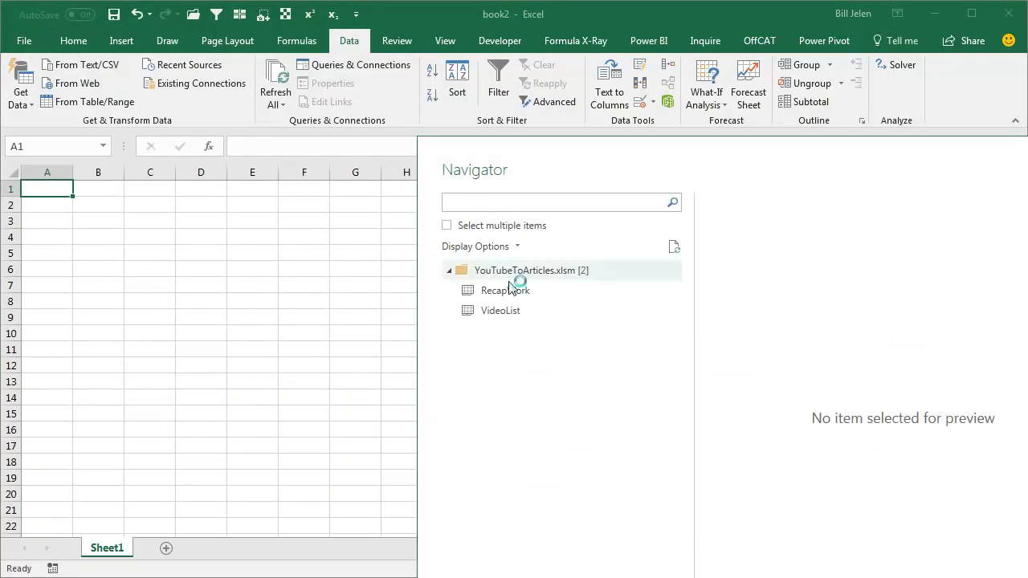
pyautogui.moveTo(501, 312)
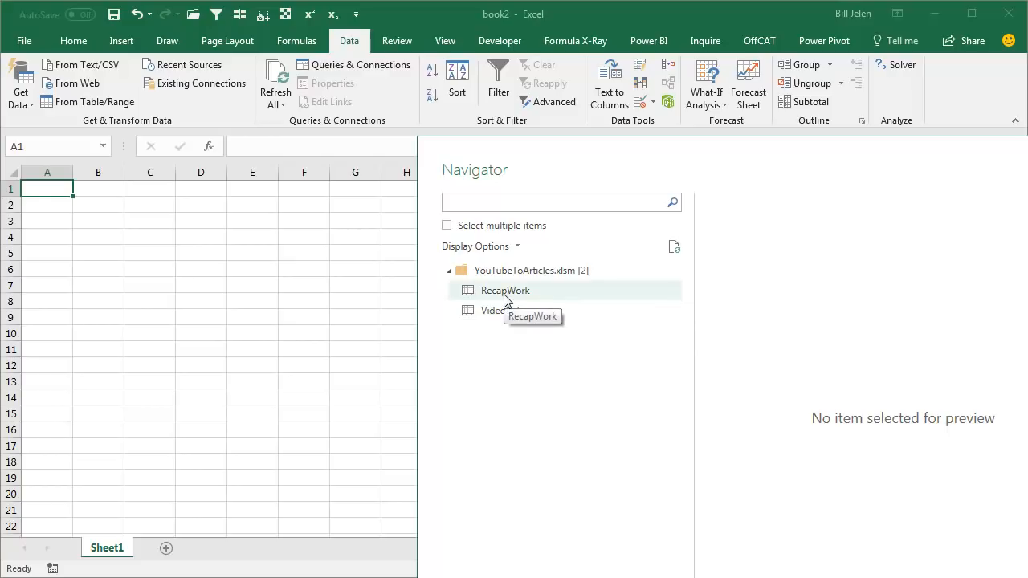
pyautogui.moveTo(500, 309)
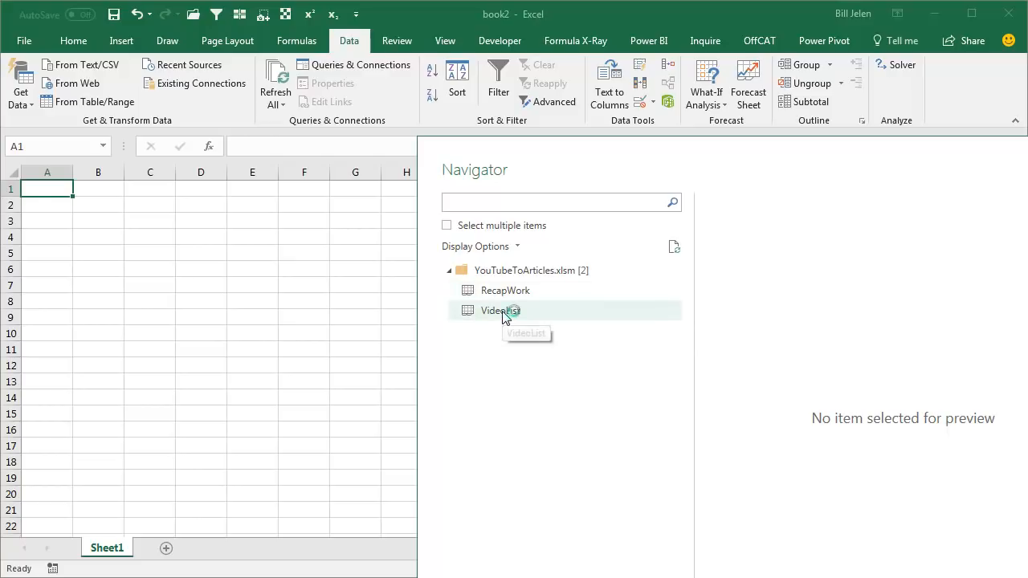
pyautogui.click(499, 310)
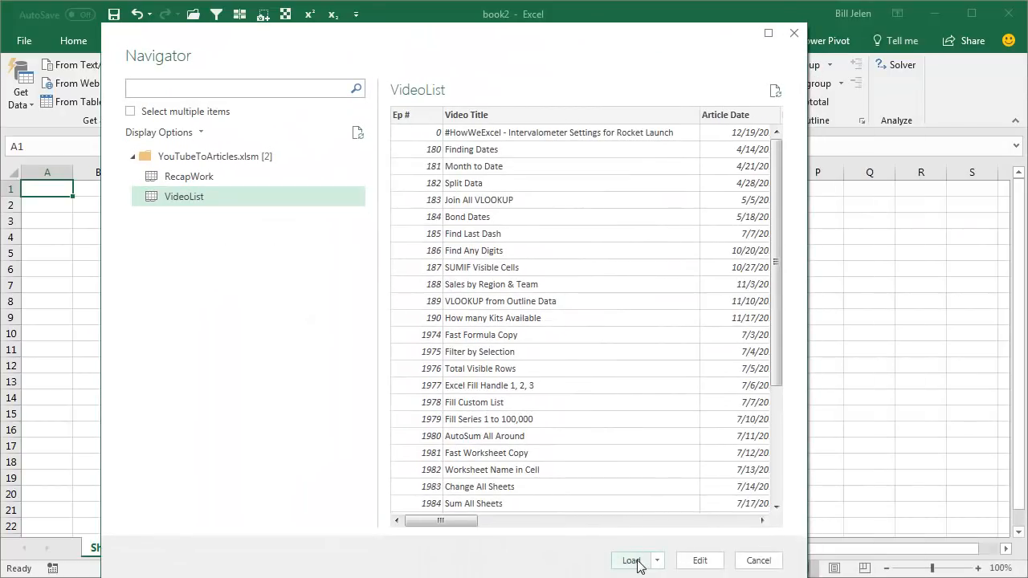
# Step: Load VideoList, paste it as values into a new workbook, and format the Article Date and Original Date columns as Short Date
pyautogui.click(631, 559)
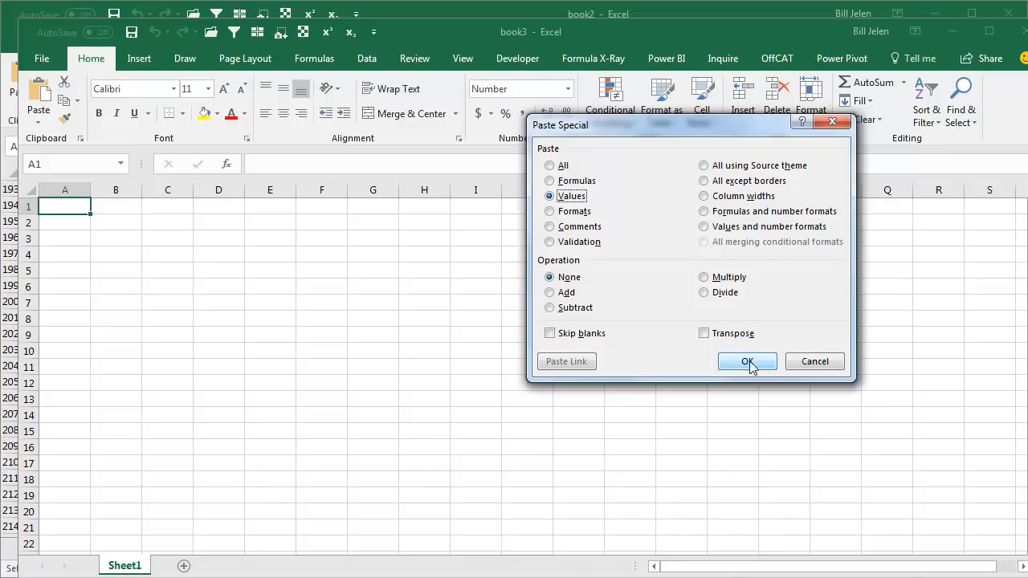
pyautogui.click(746, 361)
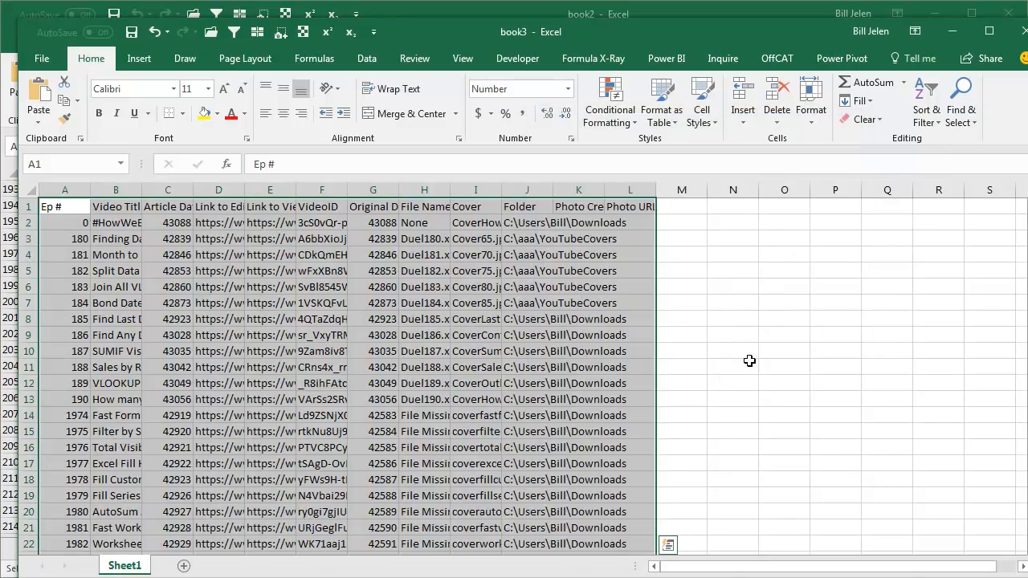
pyautogui.click(167, 206)
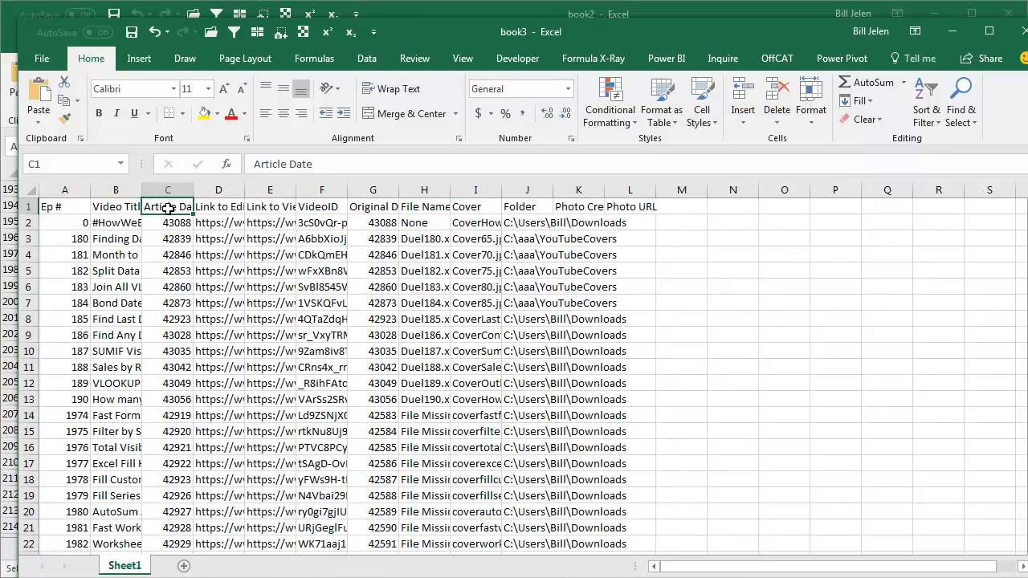
pyautogui.scroll(-3)
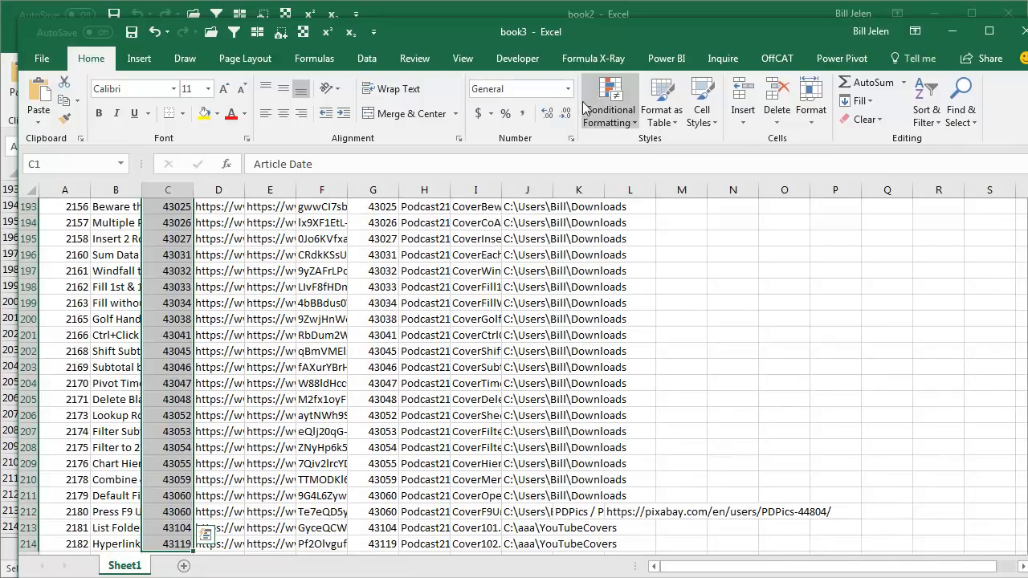
pyautogui.click(565, 88)
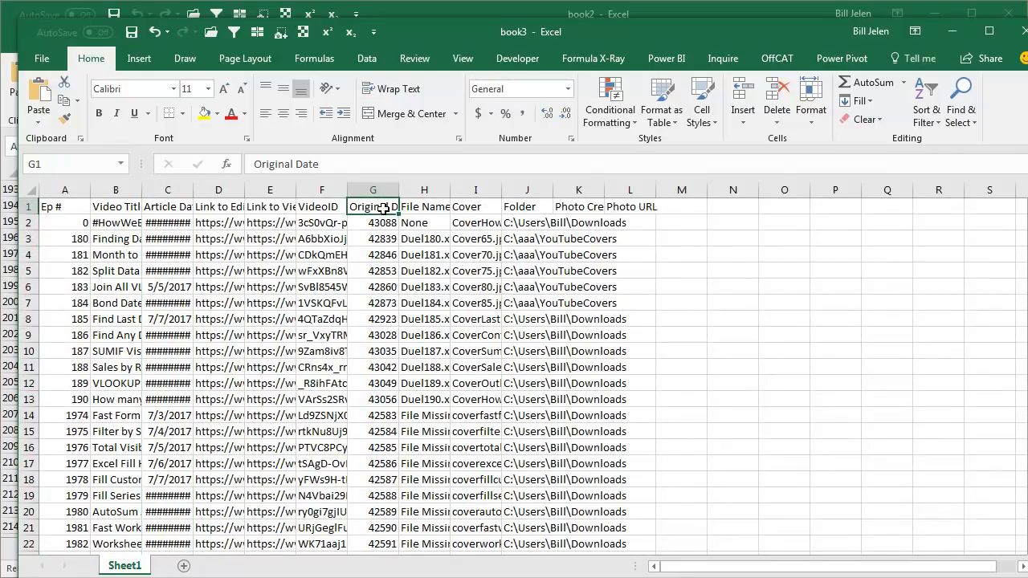
pyautogui.scroll(-3)
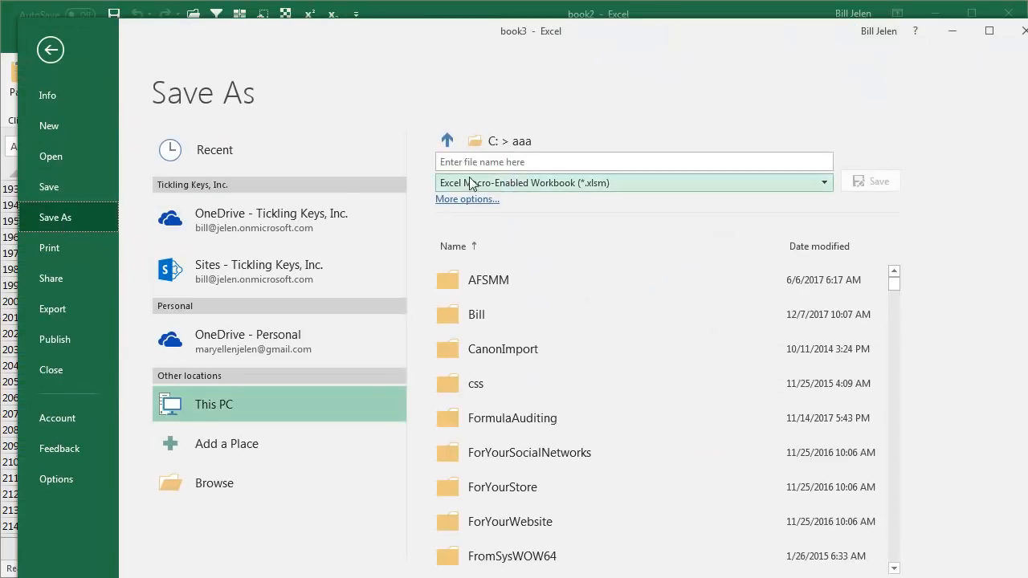
# Step: Save the workbook as macro-enabled RecoveredYouTubeToArticleList.xlsm
pyautogui.write('Recovered')
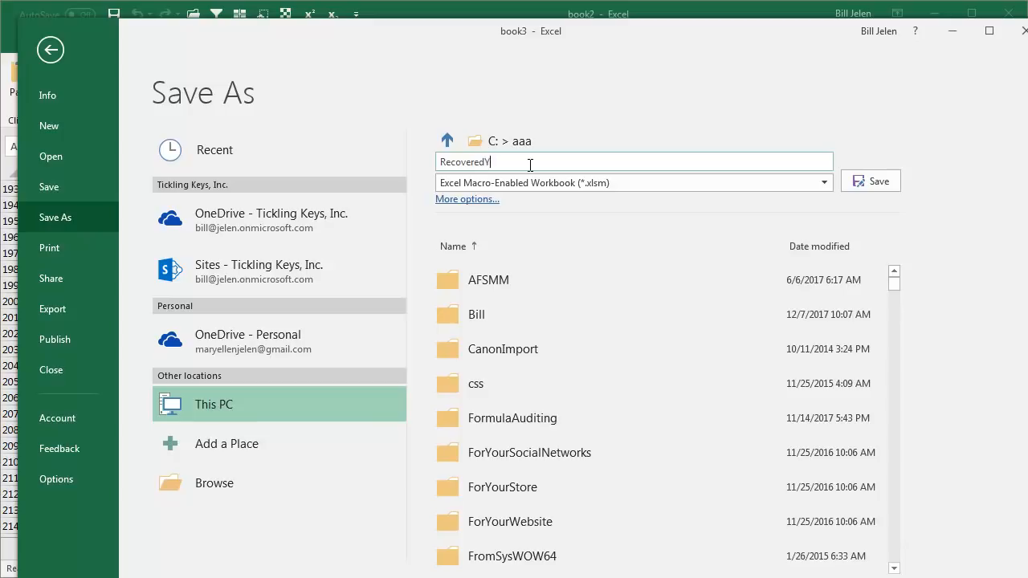
pyautogui.write('YouTubeToAr')
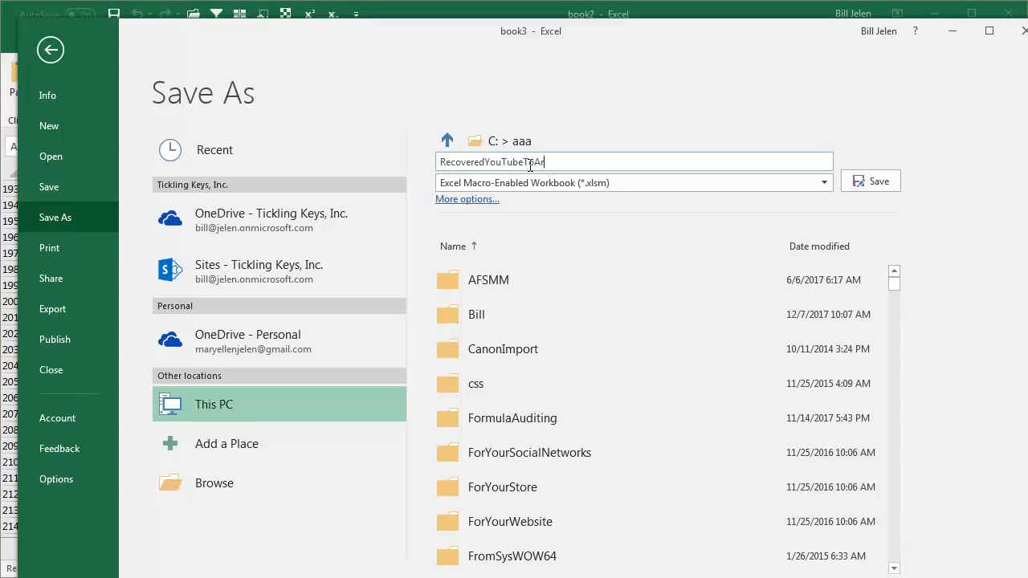
pyautogui.write('rticleL')
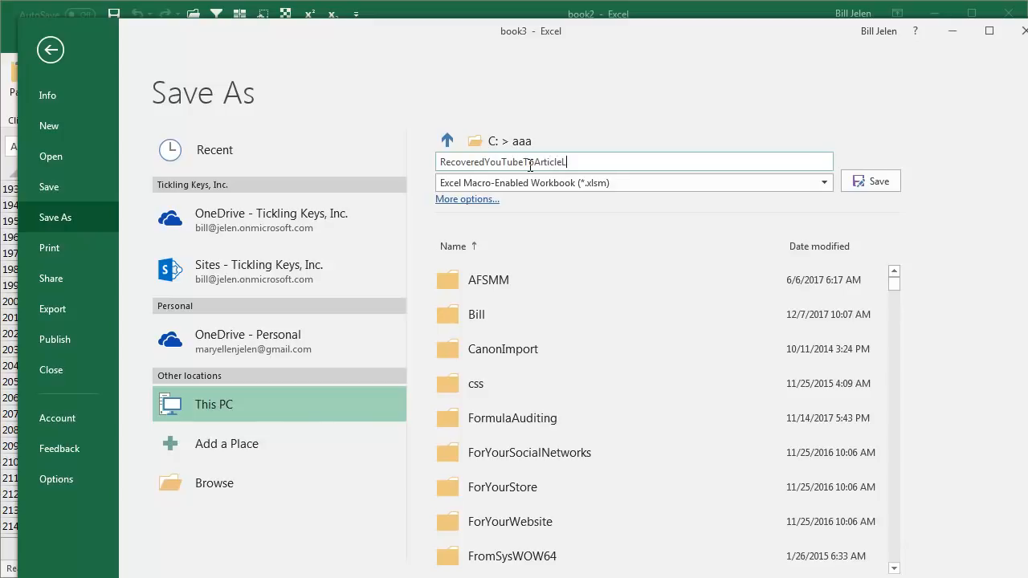
pyautogui.click(870, 180)
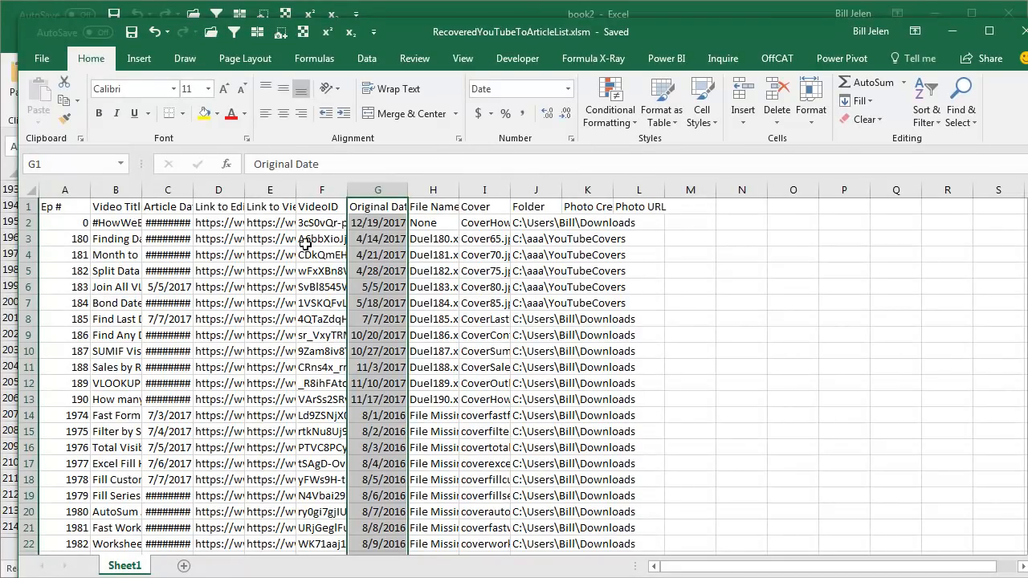
pyautogui.moveTo(358, 308)
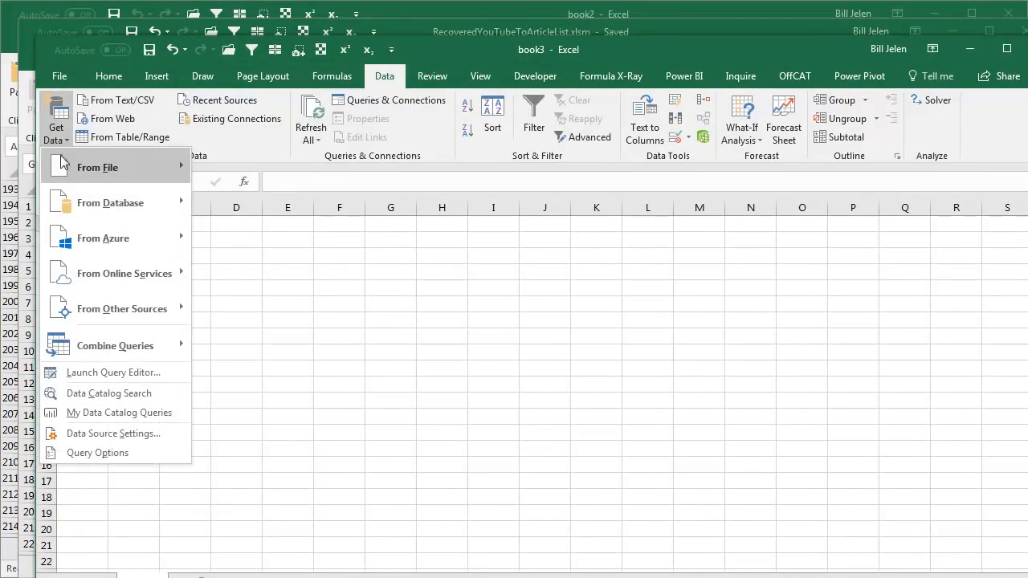
# Step: Start a From Workbook import and browse the PodcastFiles folder in the Import Data dialog
pyautogui.click(98, 167)
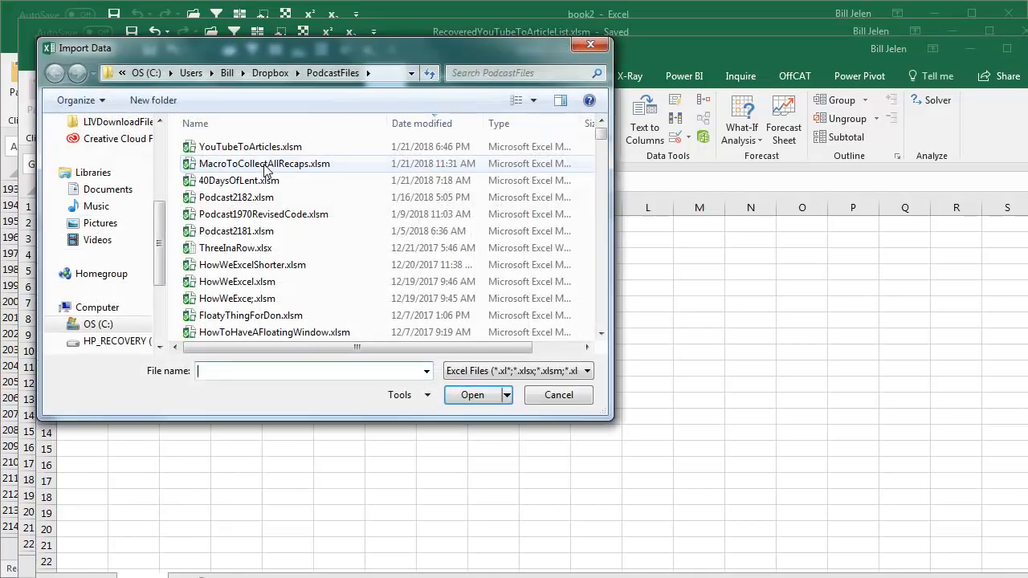
pyautogui.click(251, 146)
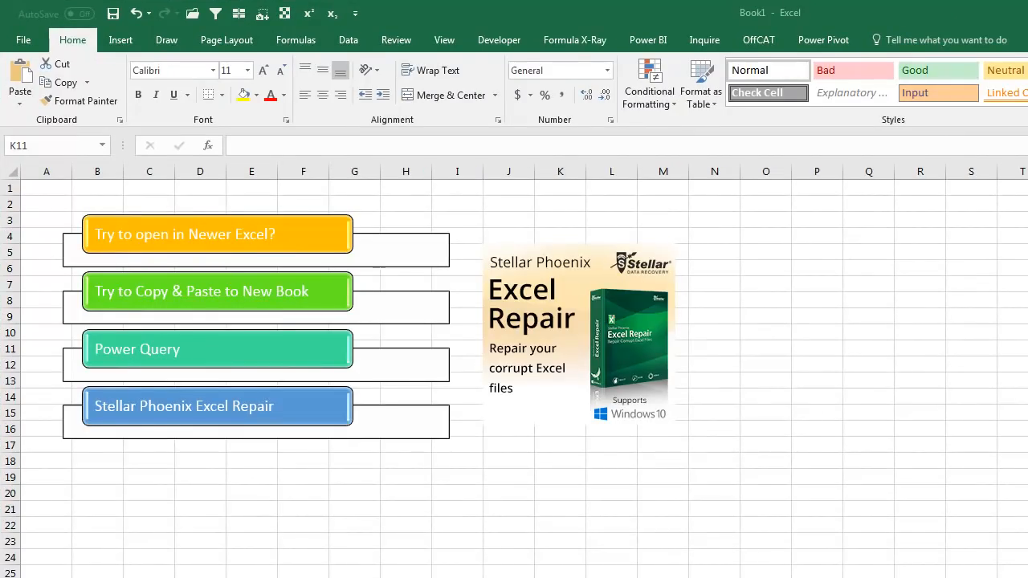
pyautogui.moveTo(335, 247)
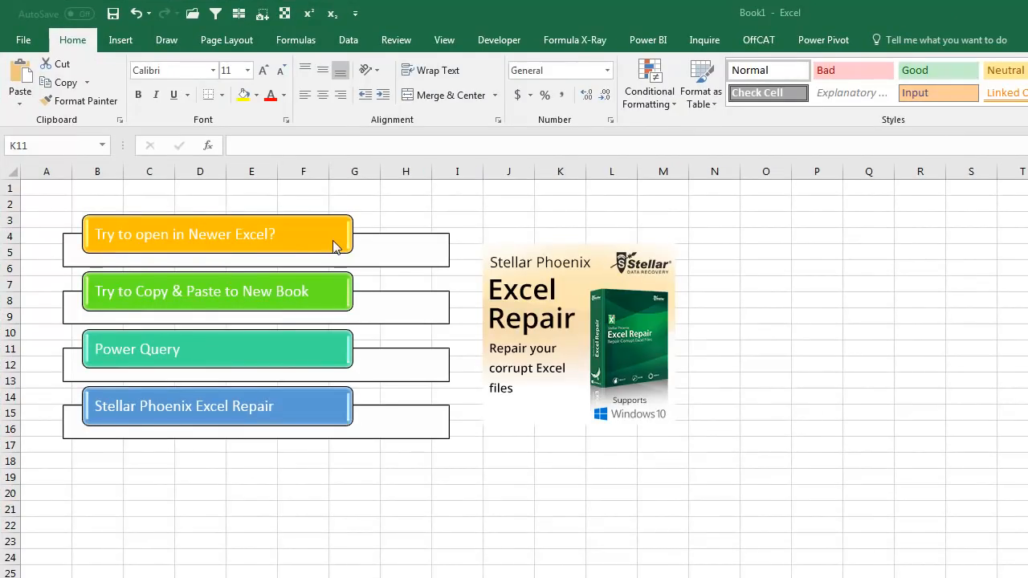
pyautogui.moveTo(340, 293)
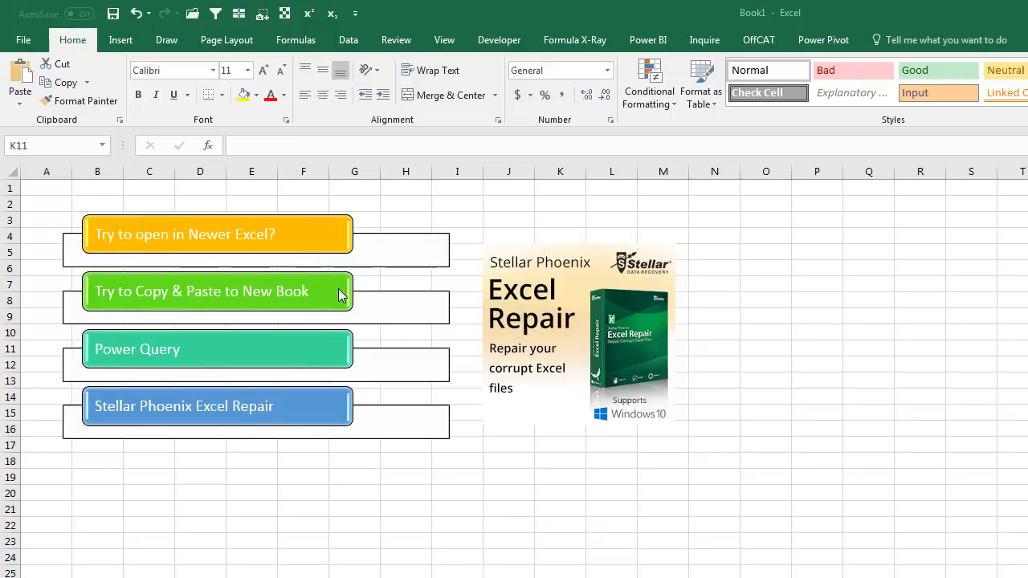
pyautogui.moveTo(320, 363)
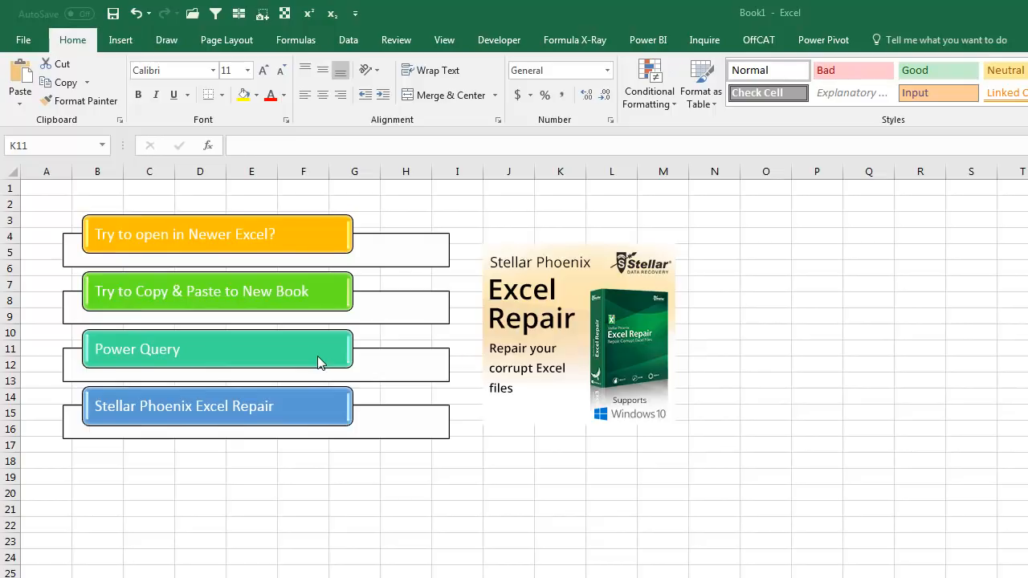
pyautogui.moveTo(583, 368)
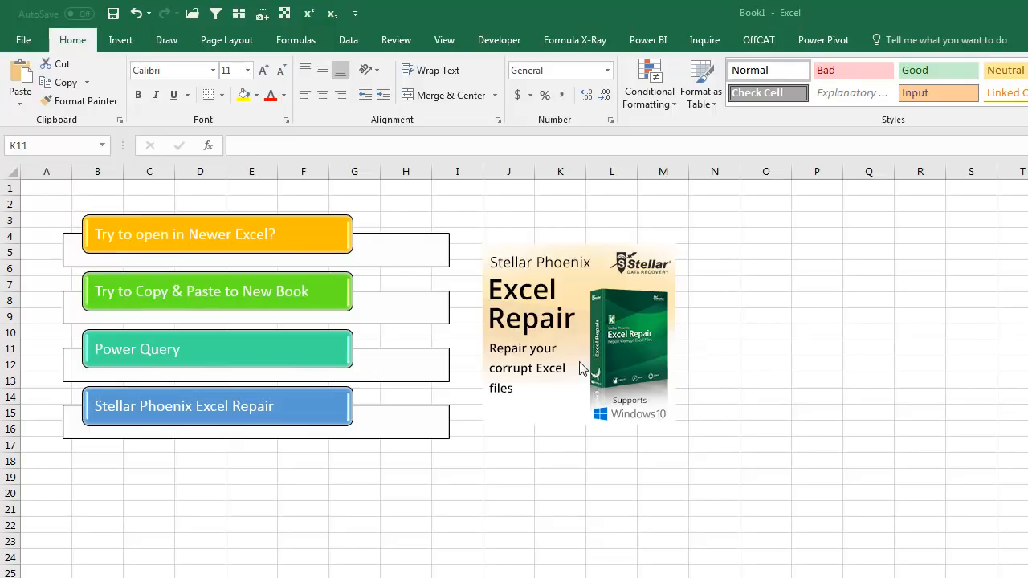
pyautogui.moveTo(569, 454)
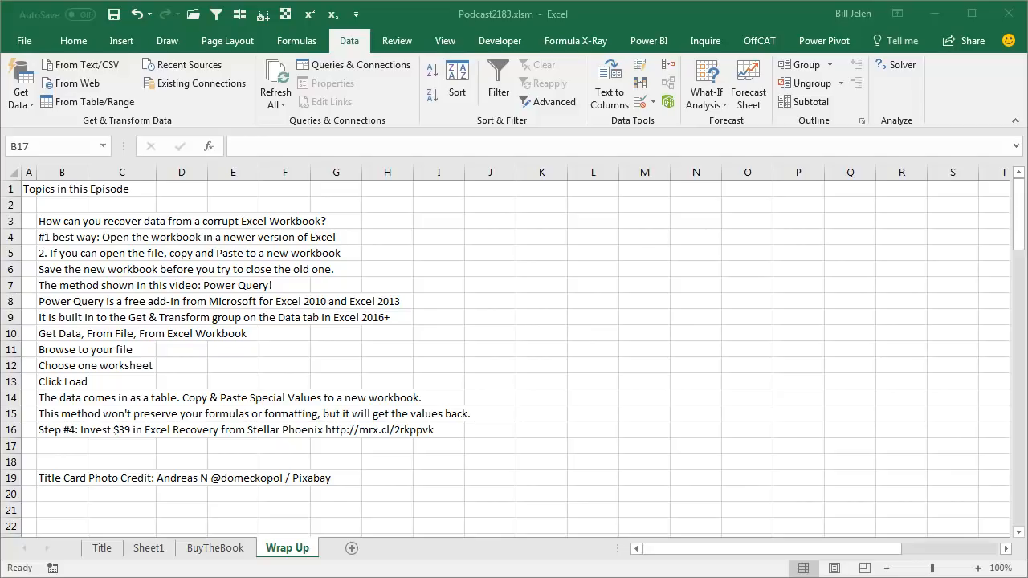
pyautogui.moveTo(170, 132)
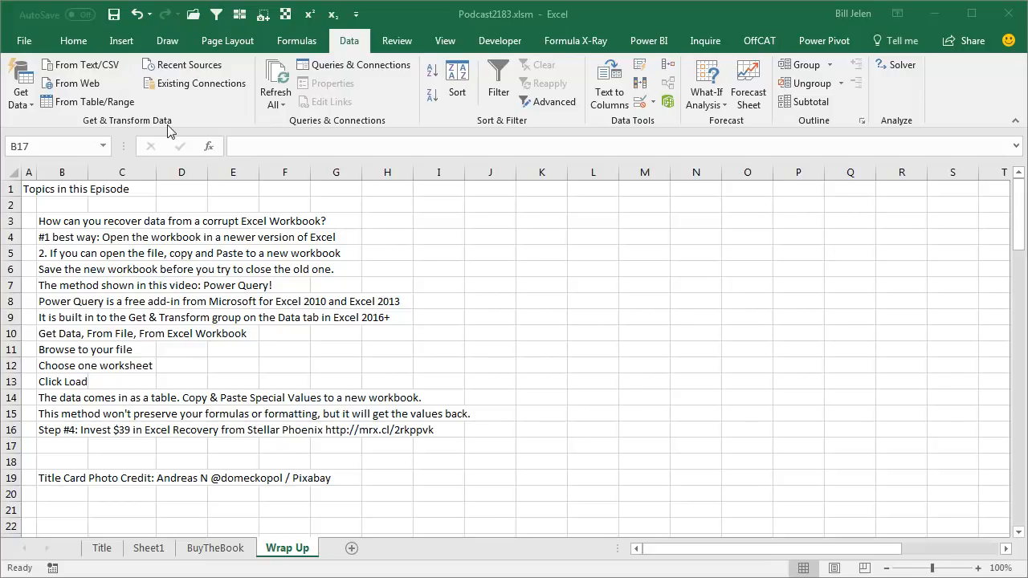
pyautogui.moveTo(26, 111)
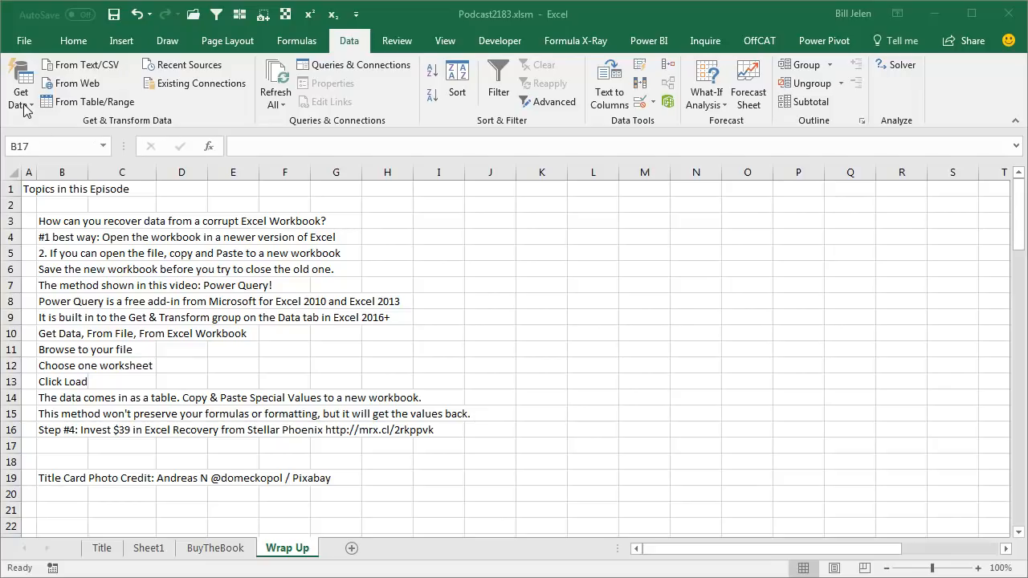
pyautogui.moveTo(591, 39)
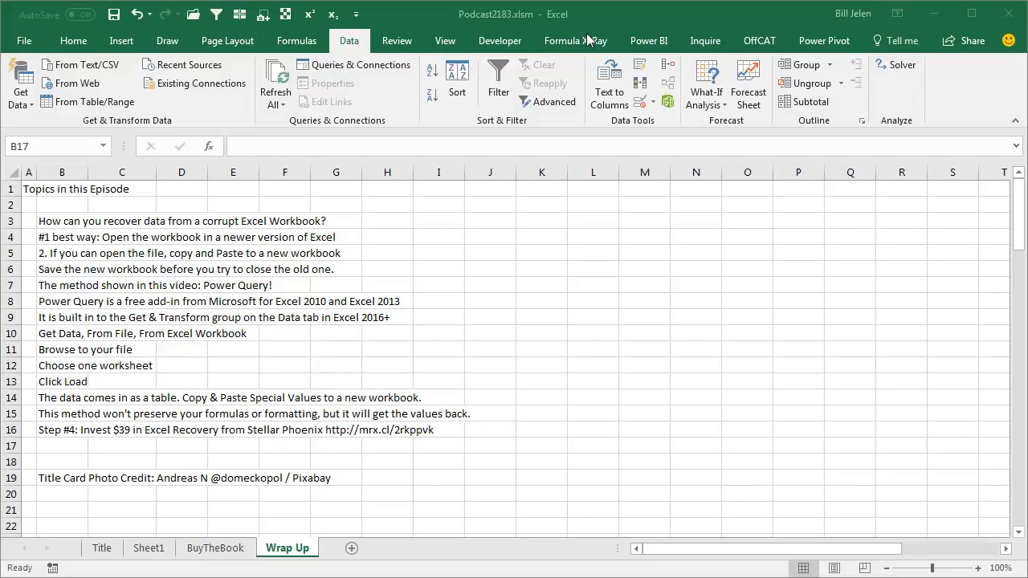
pyautogui.moveTo(228, 443)
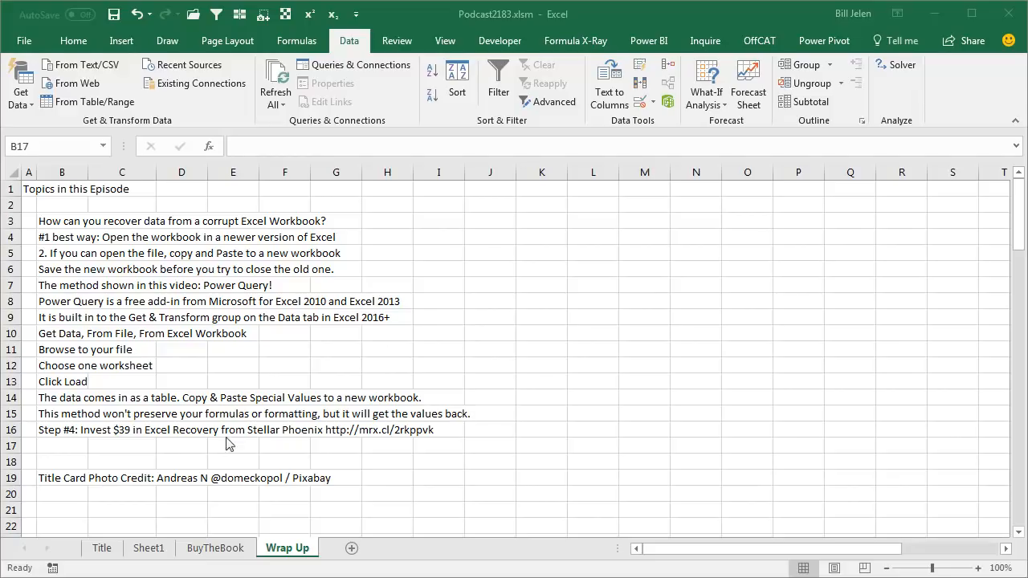
pyautogui.moveTo(239, 453)
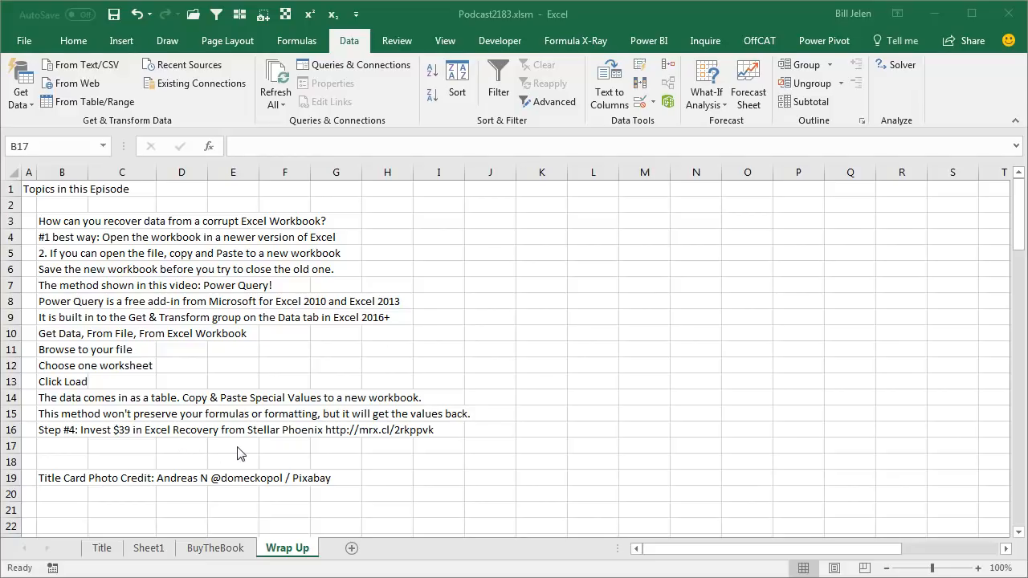
pyautogui.moveTo(335, 446)
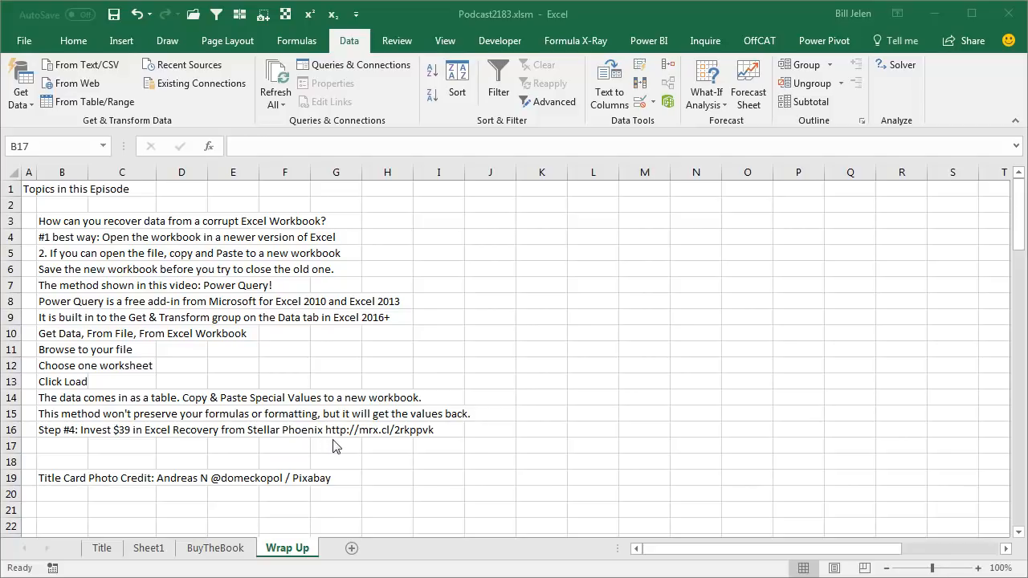